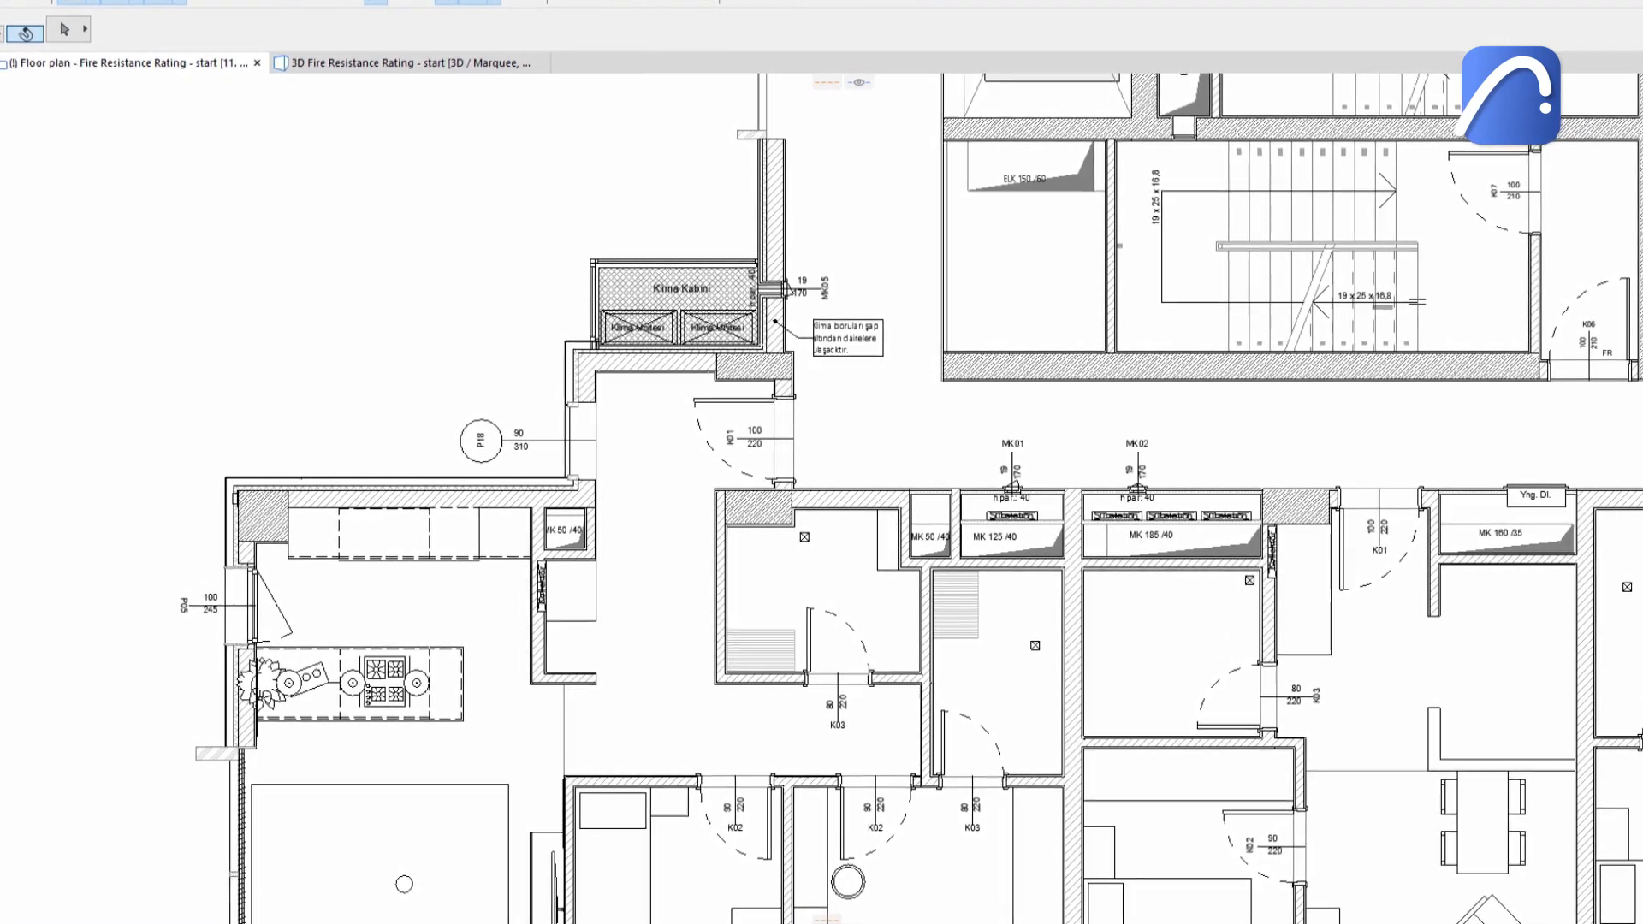
Inspect the QA - Fire rating combination in Graphic Override Combinations, then view the 3D model.
click(404, 62)
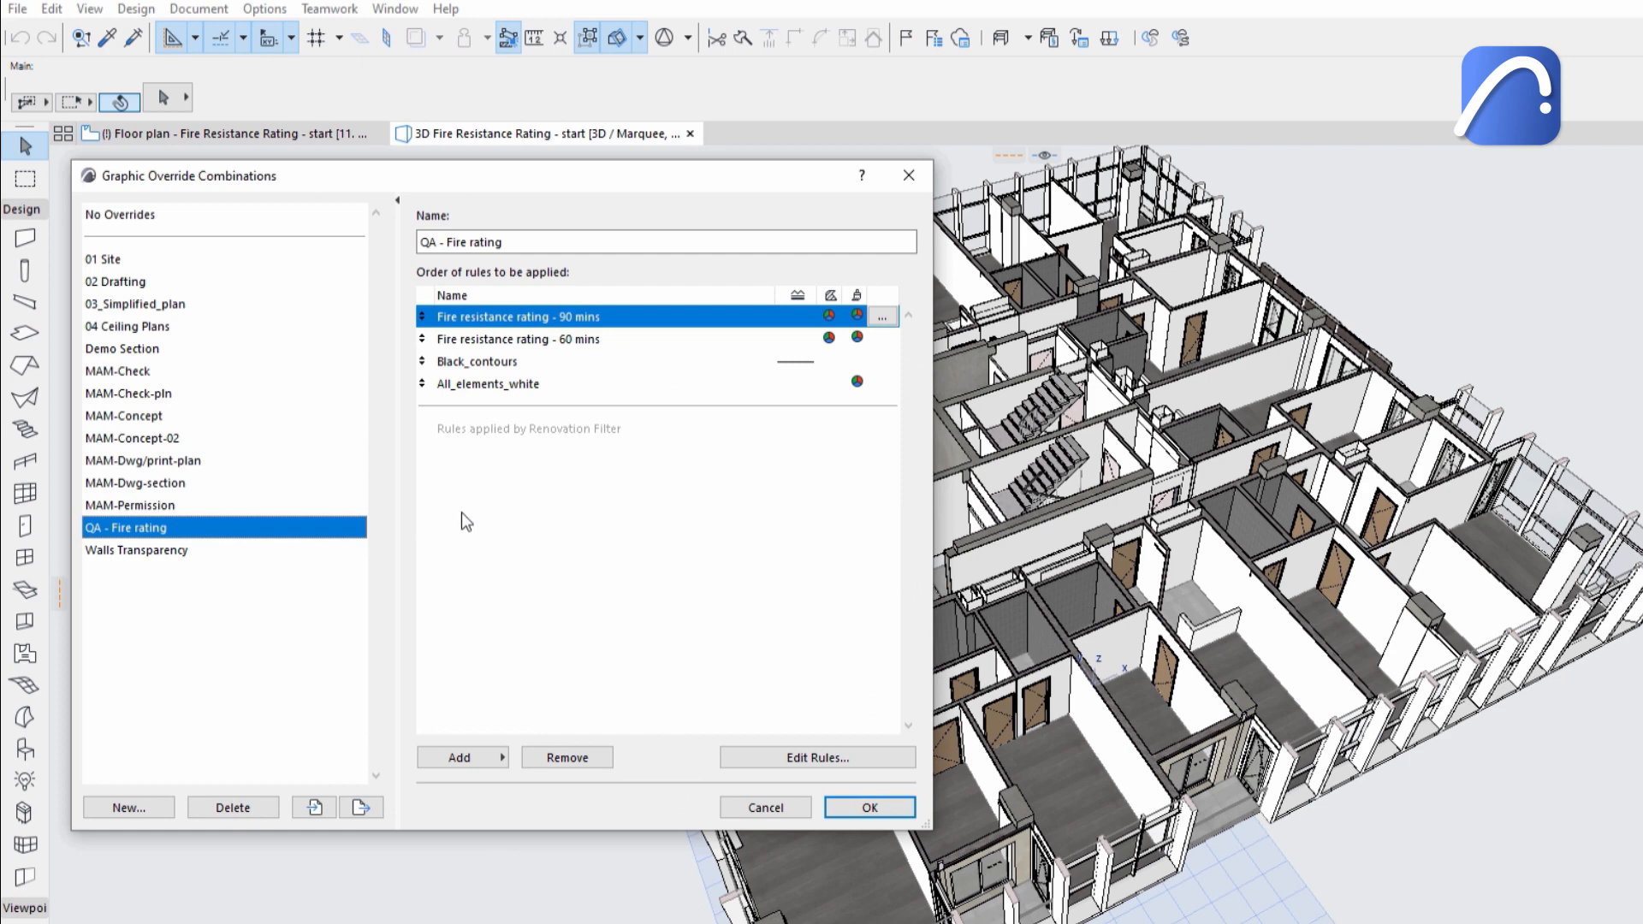
mouse_move(545, 516)
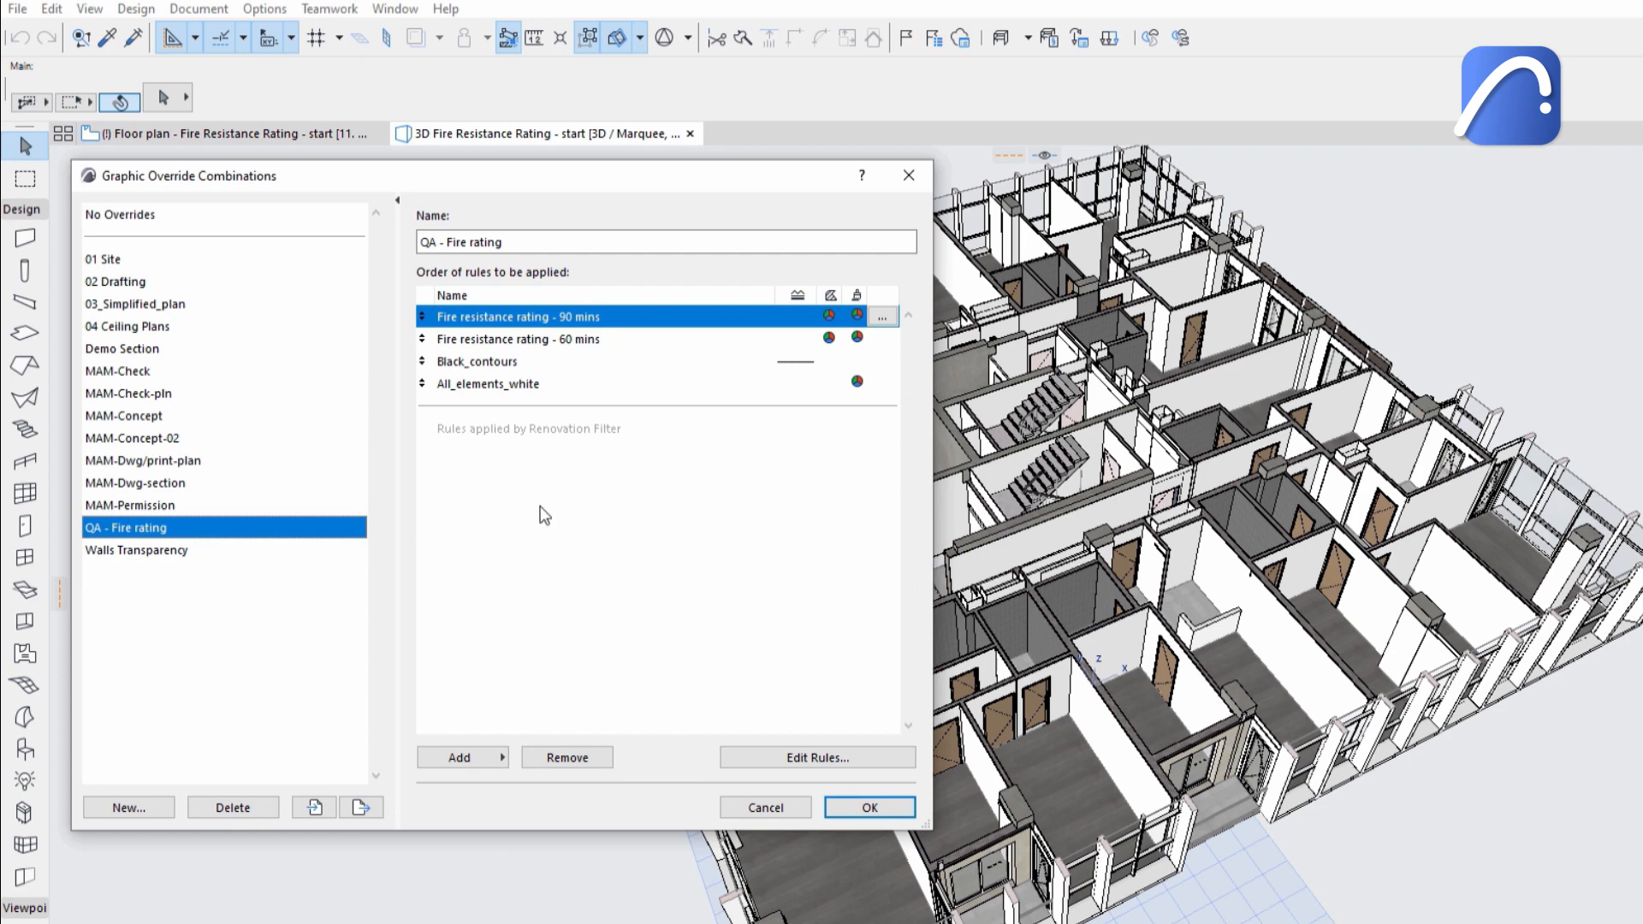
click(867, 806)
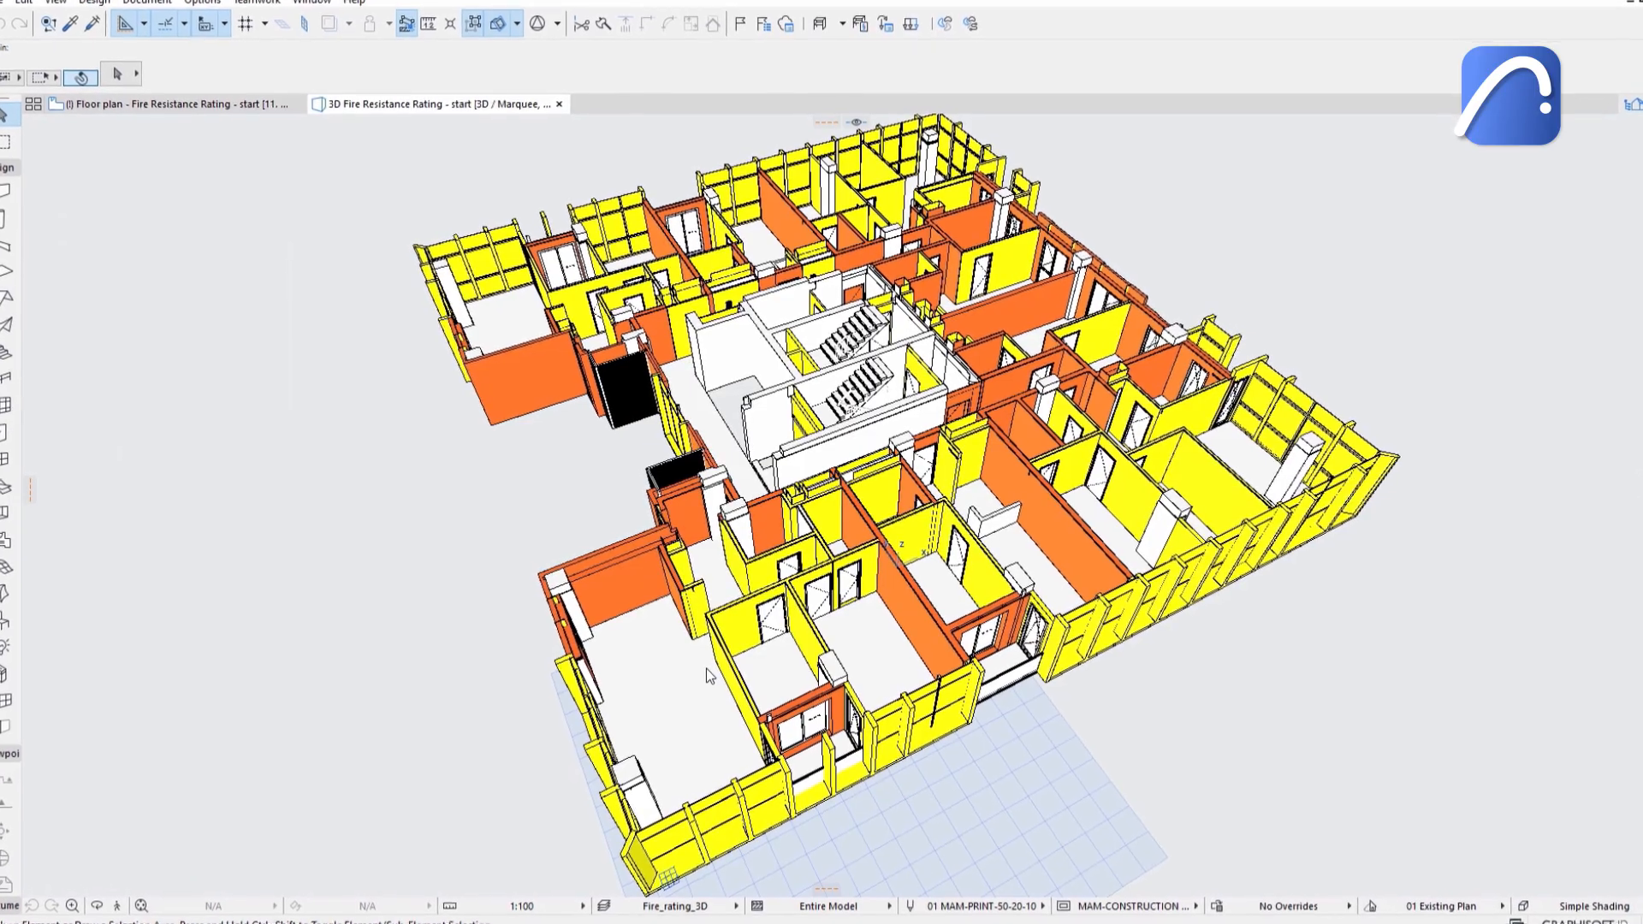
Go back to the floor plan and reopen the QA - Fire rating combination from the status bar.
click(136, 104)
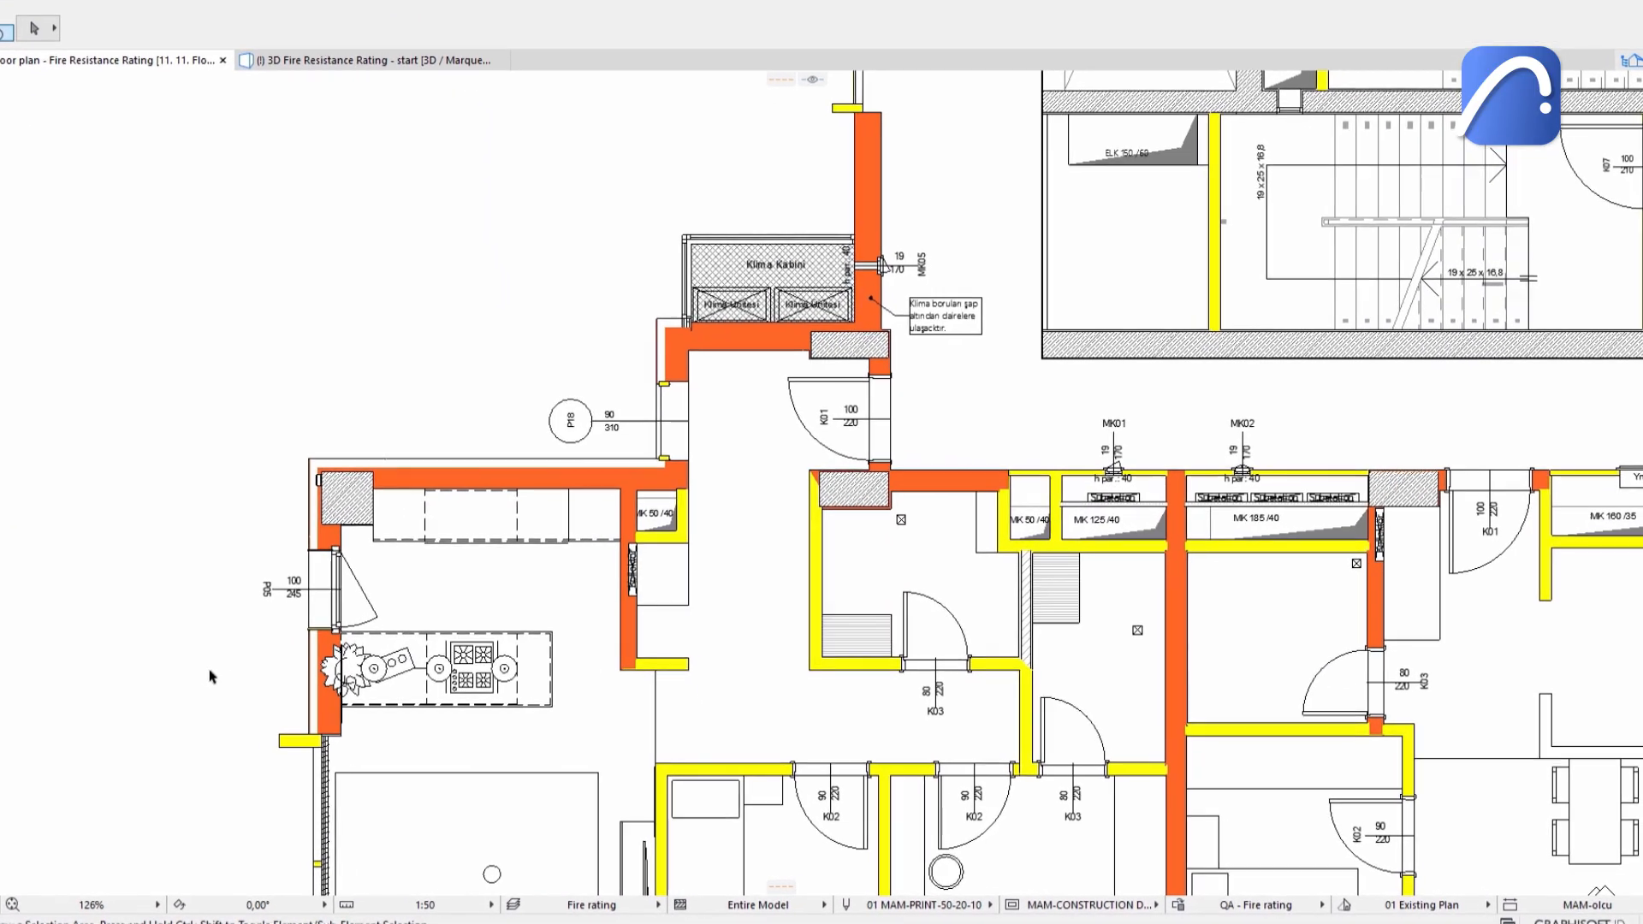
scroll(down, 3)
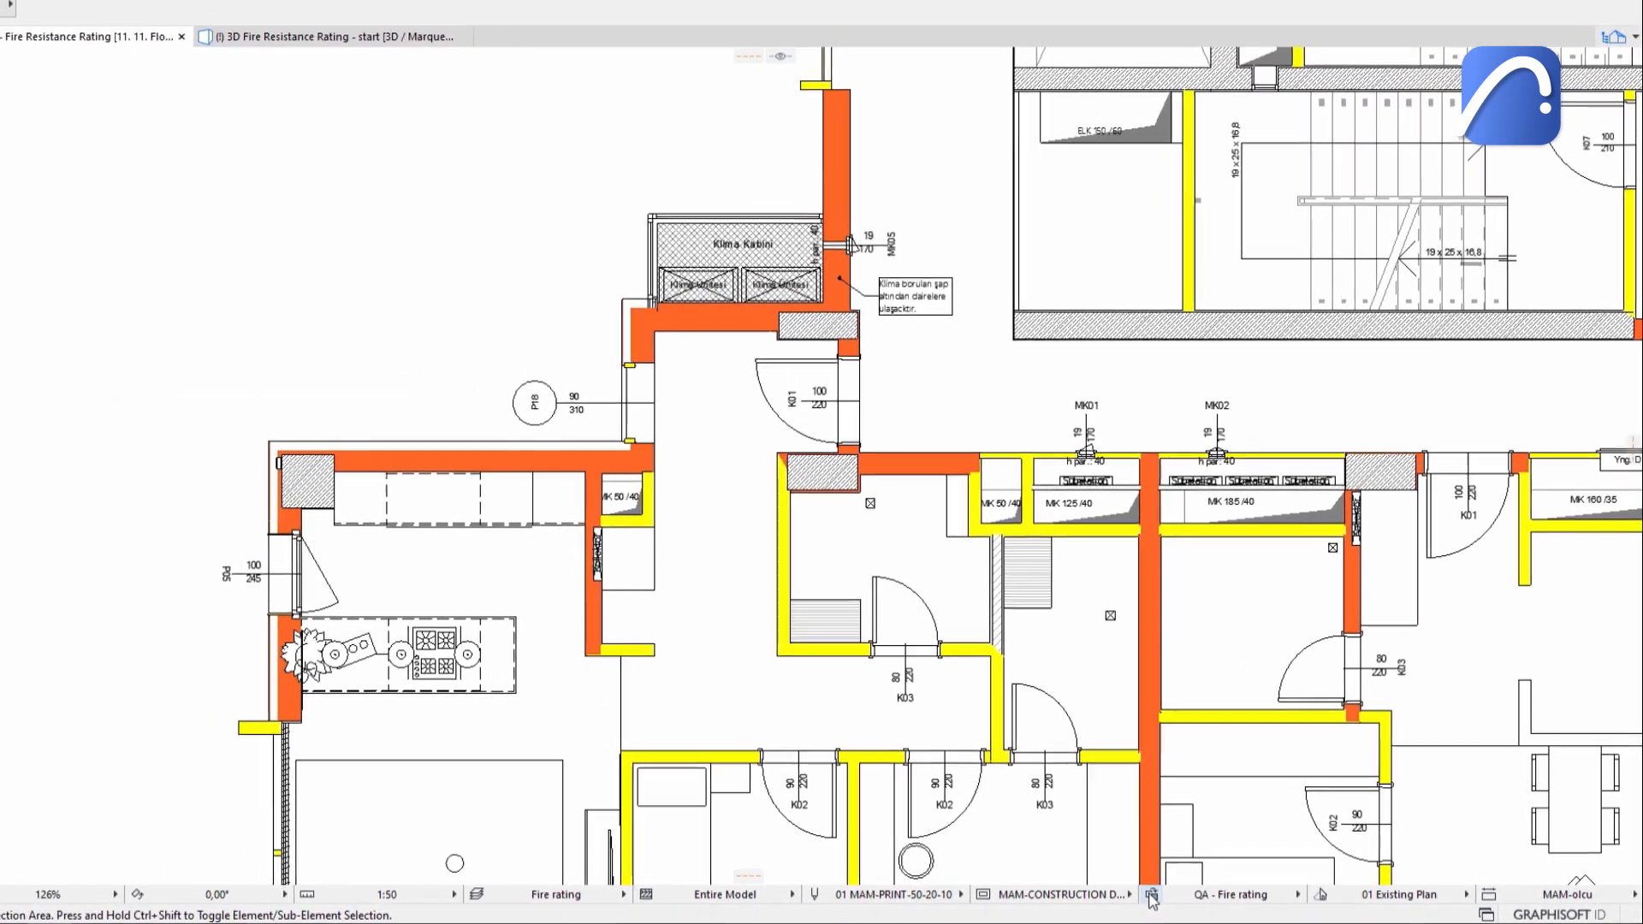
click(1152, 899)
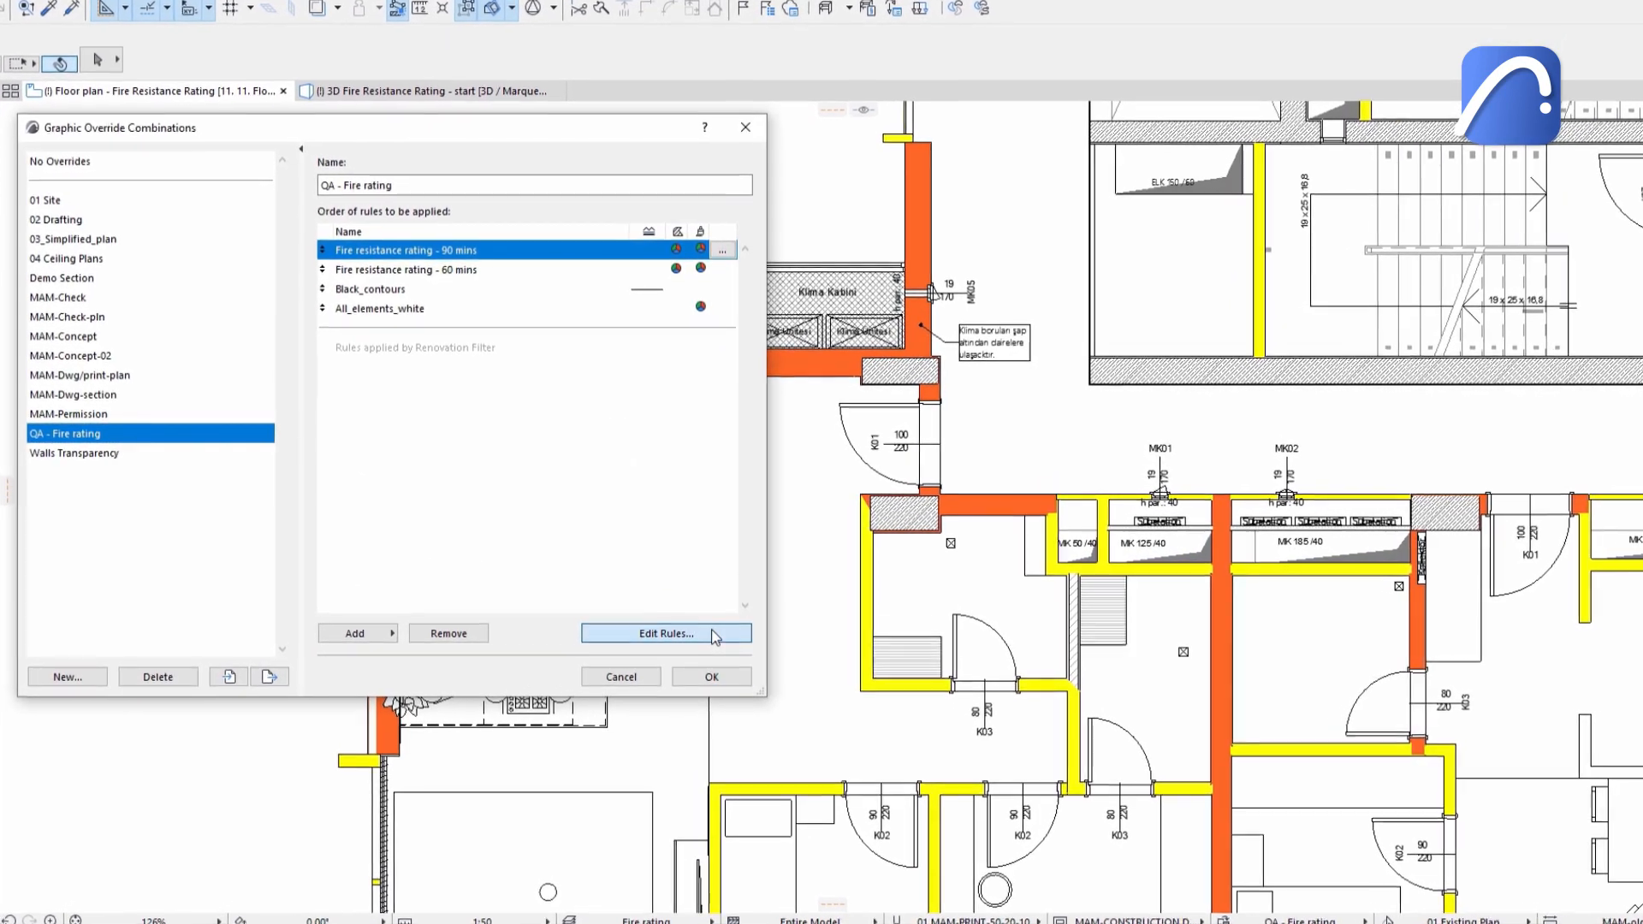
Add rule 'Fire resistance rating - 120 mins' with a Fire Resistance Rating is 2 hours criterion.
click(666, 634)
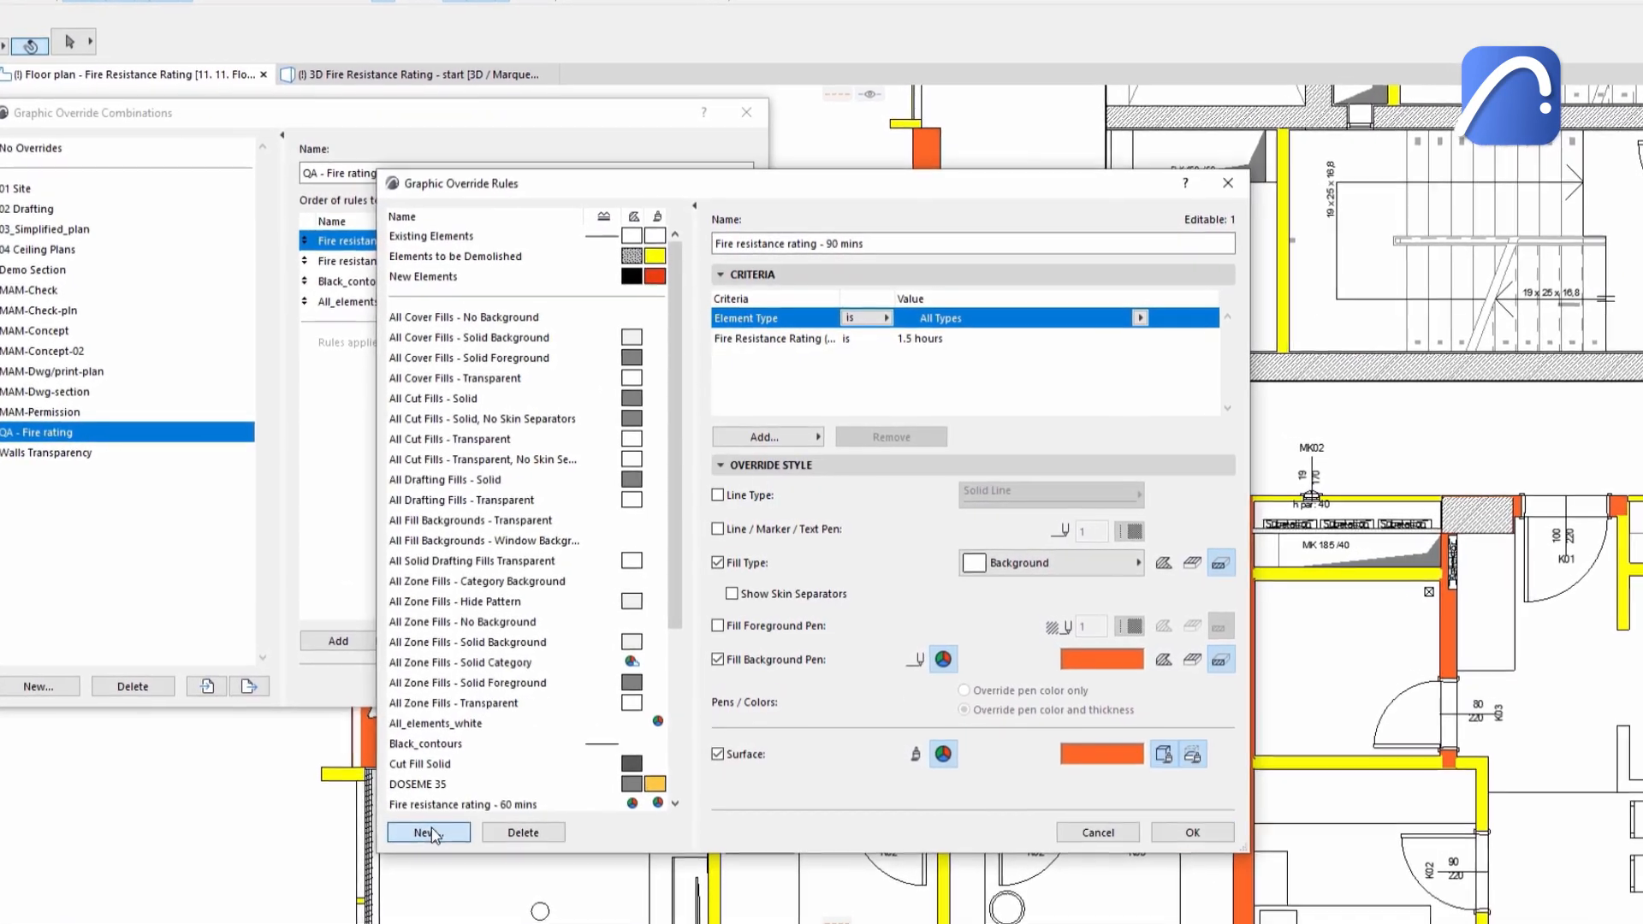
click(424, 832)
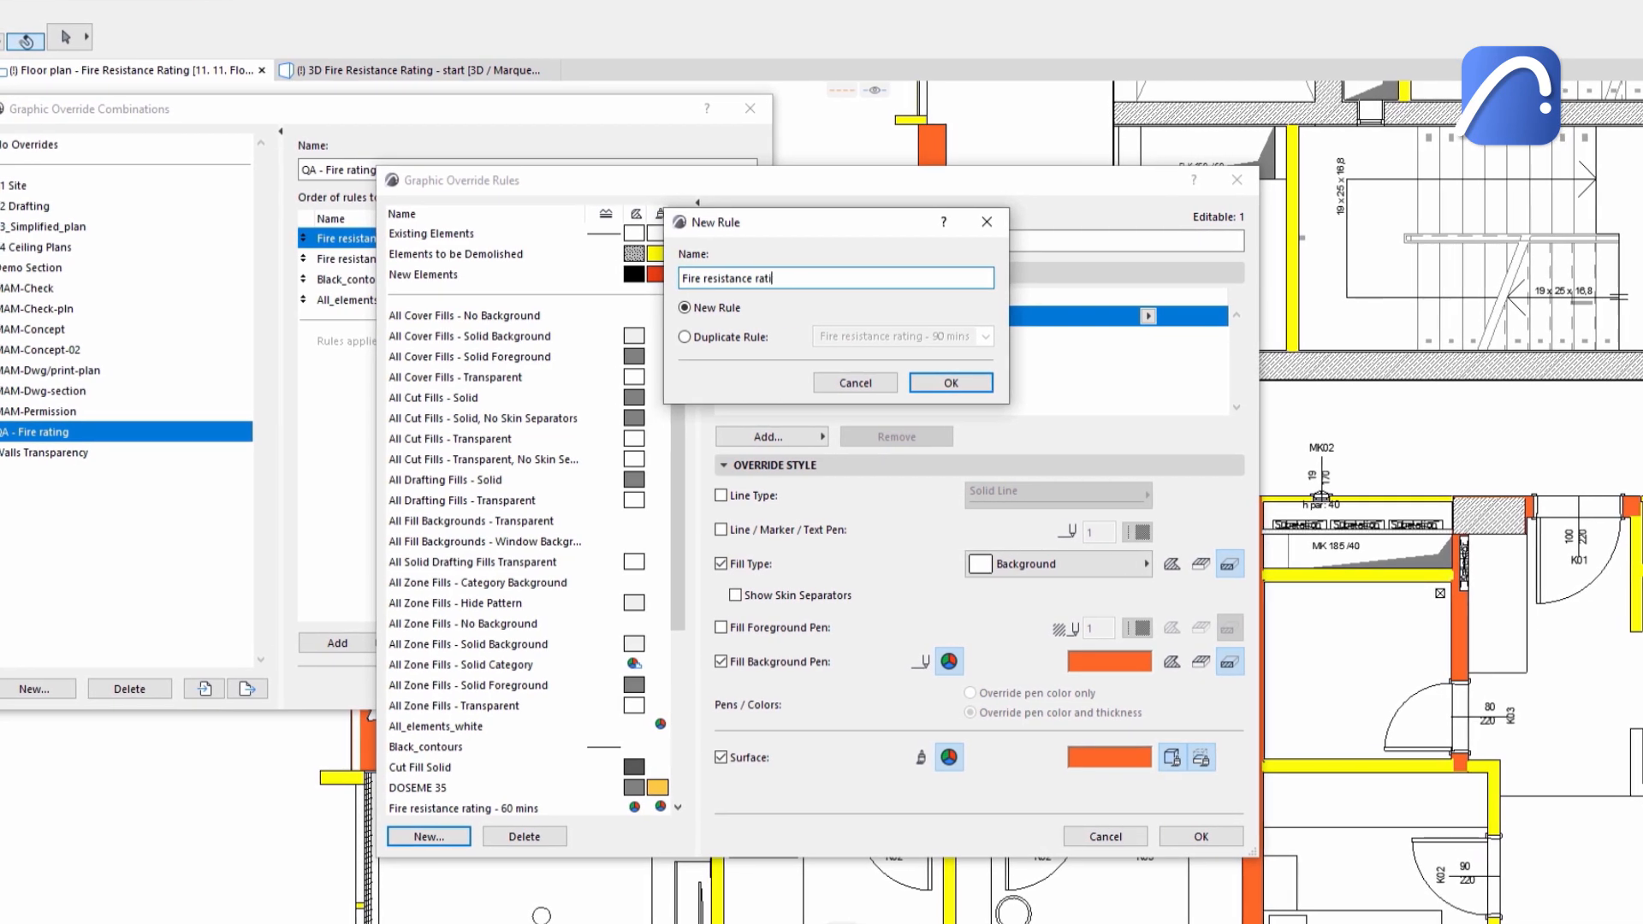
click(948, 382)
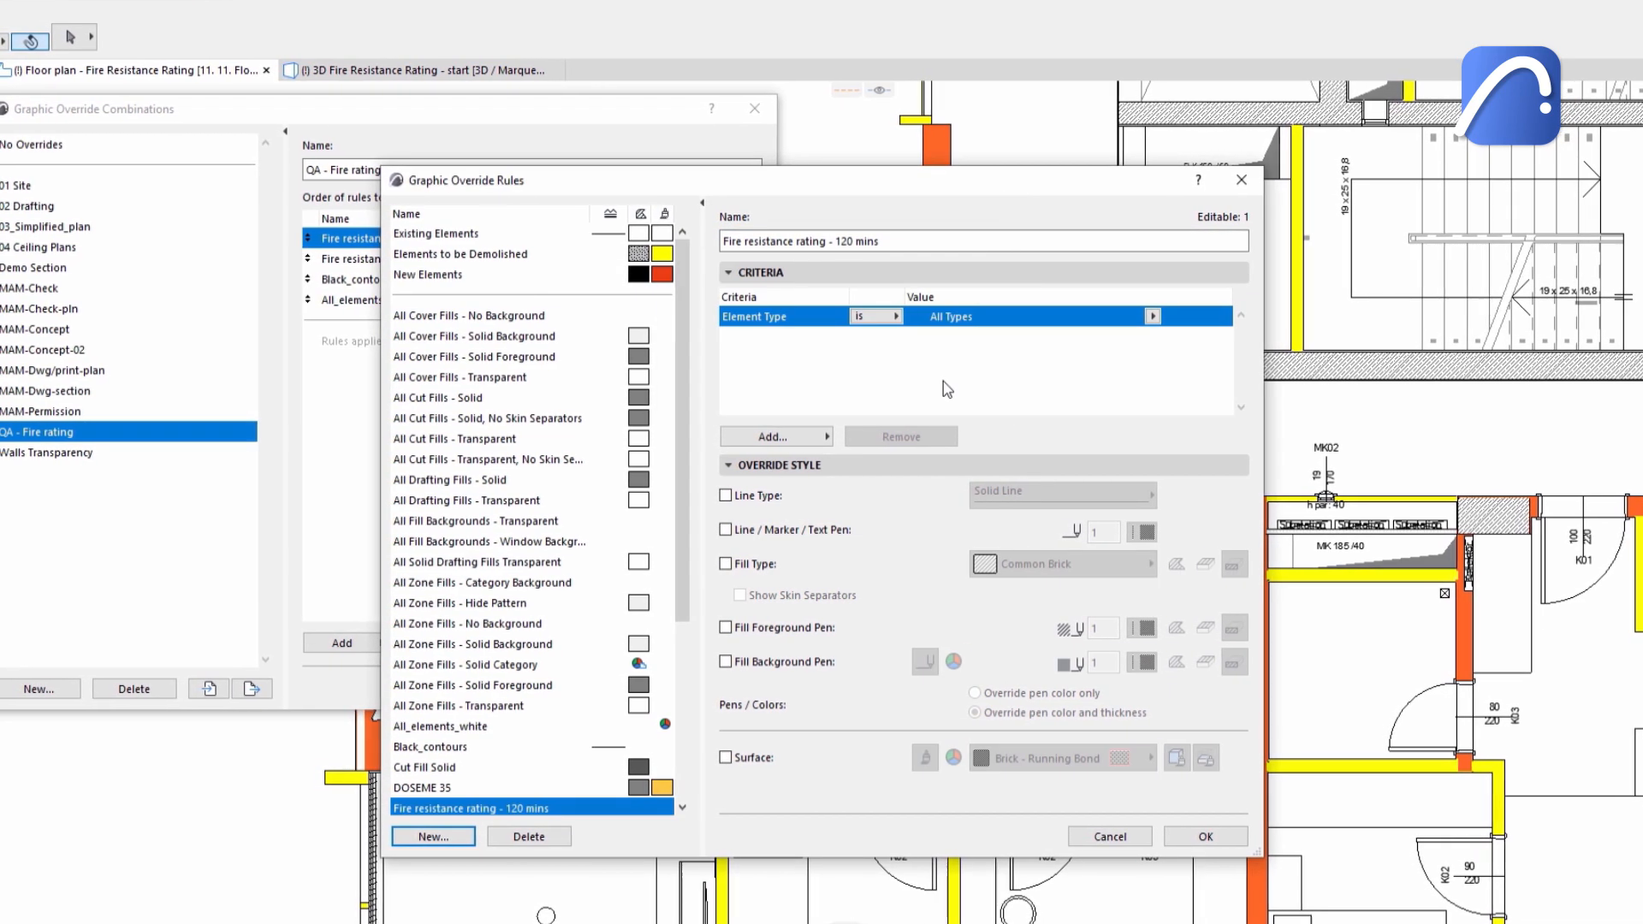
click(774, 437)
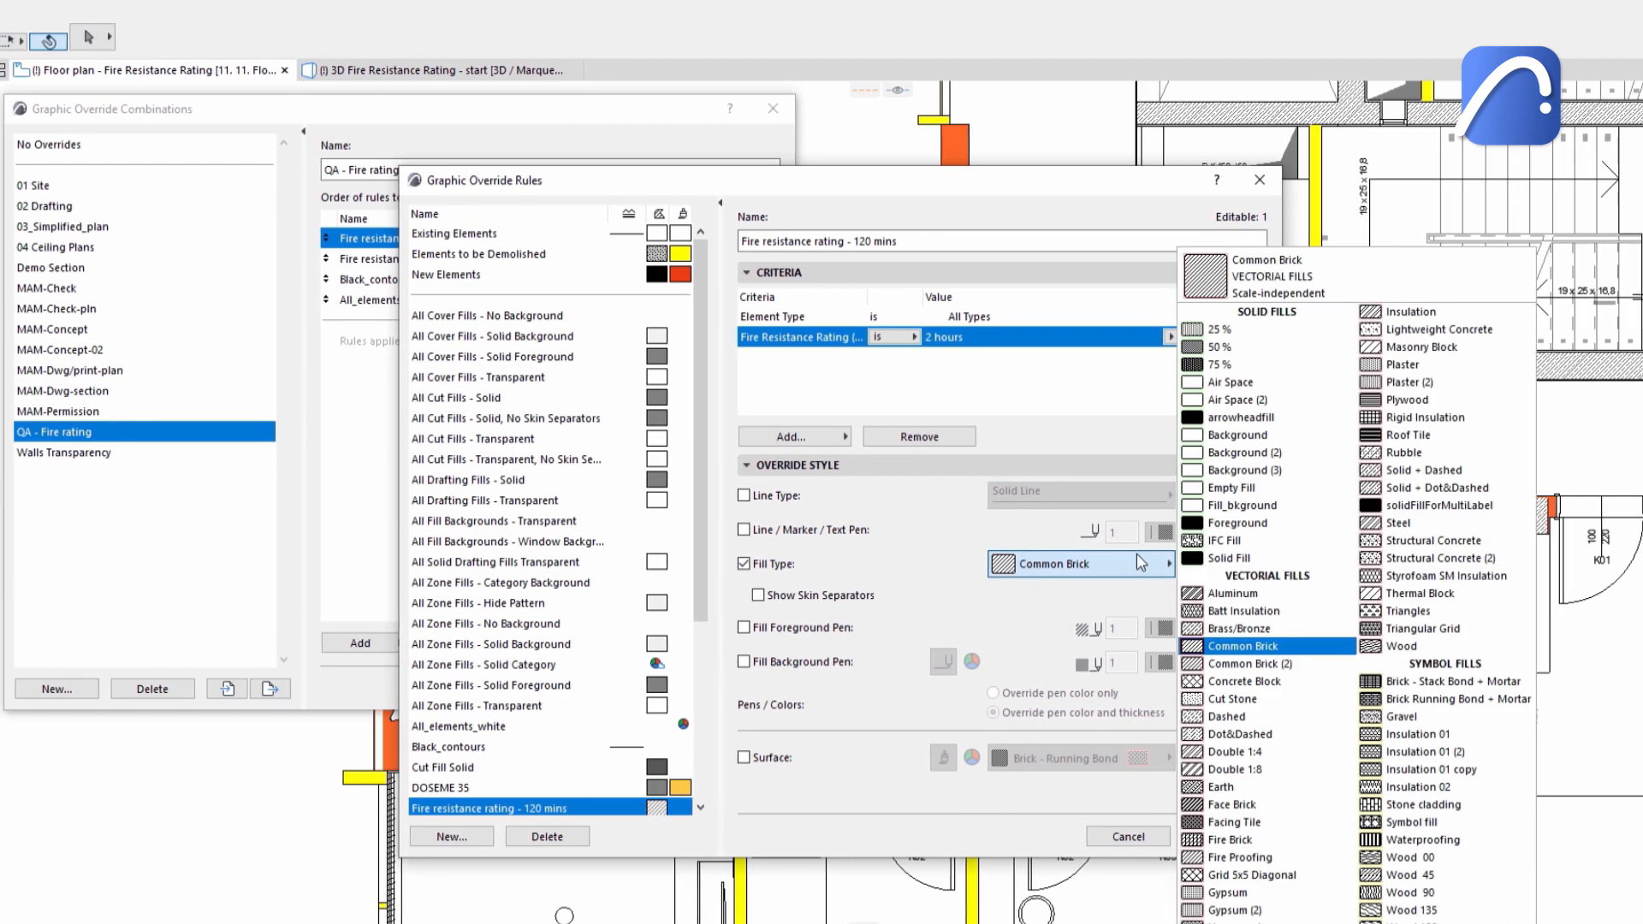
Set the rule's Fill Type to Background and enable Fill Background Pen and Surface overrides.
click(1236, 434)
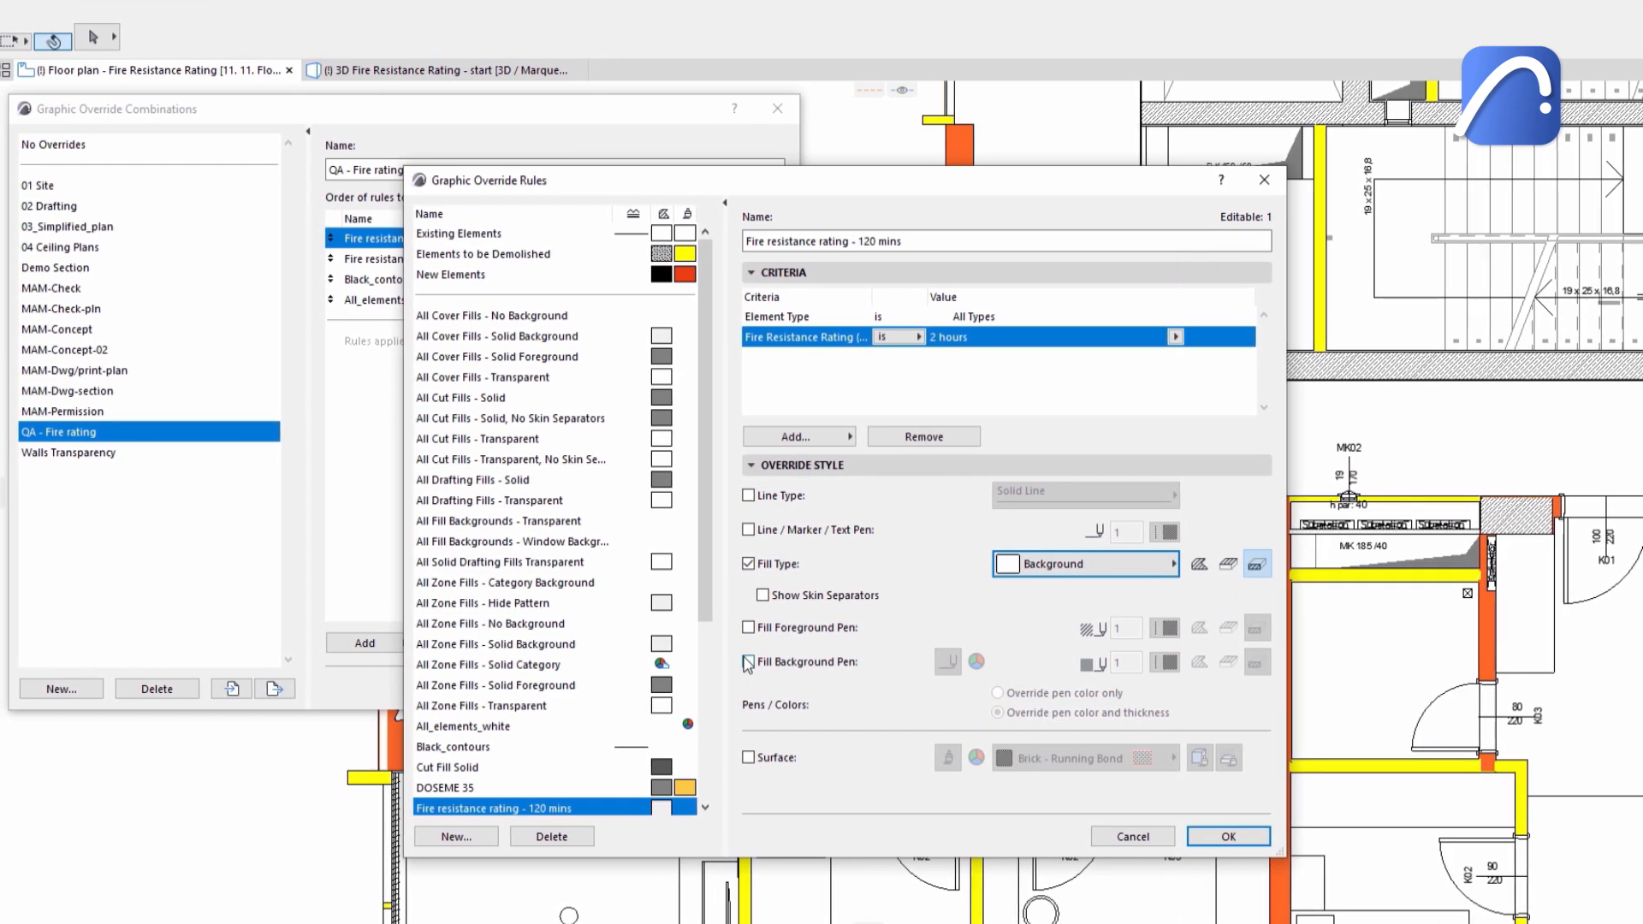
click(748, 661)
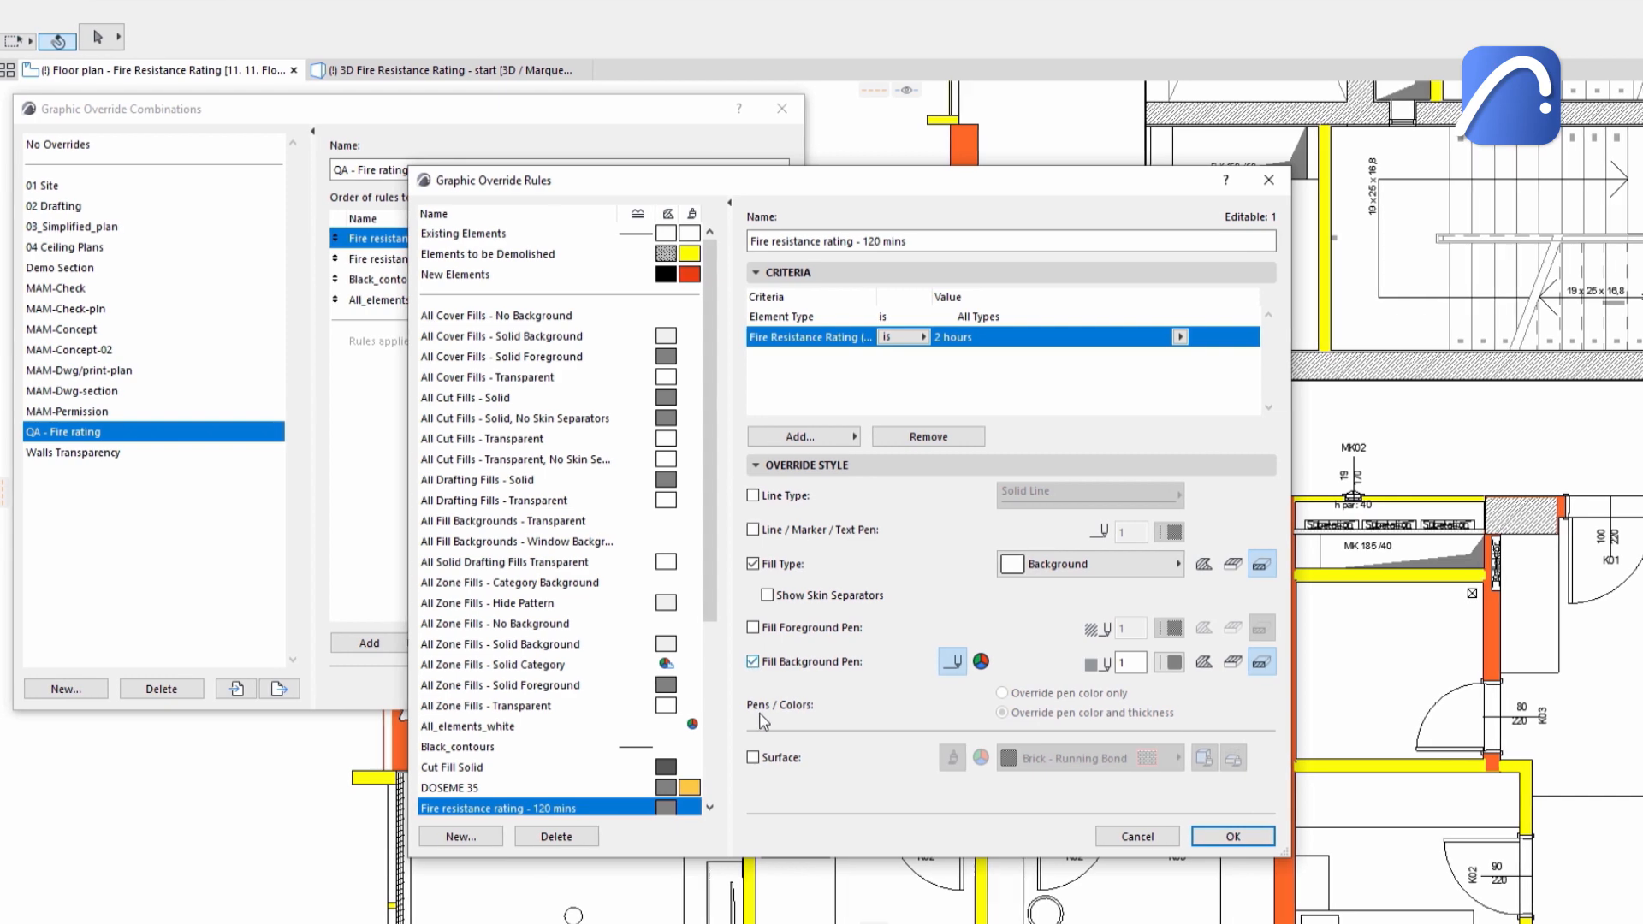
click(758, 758)
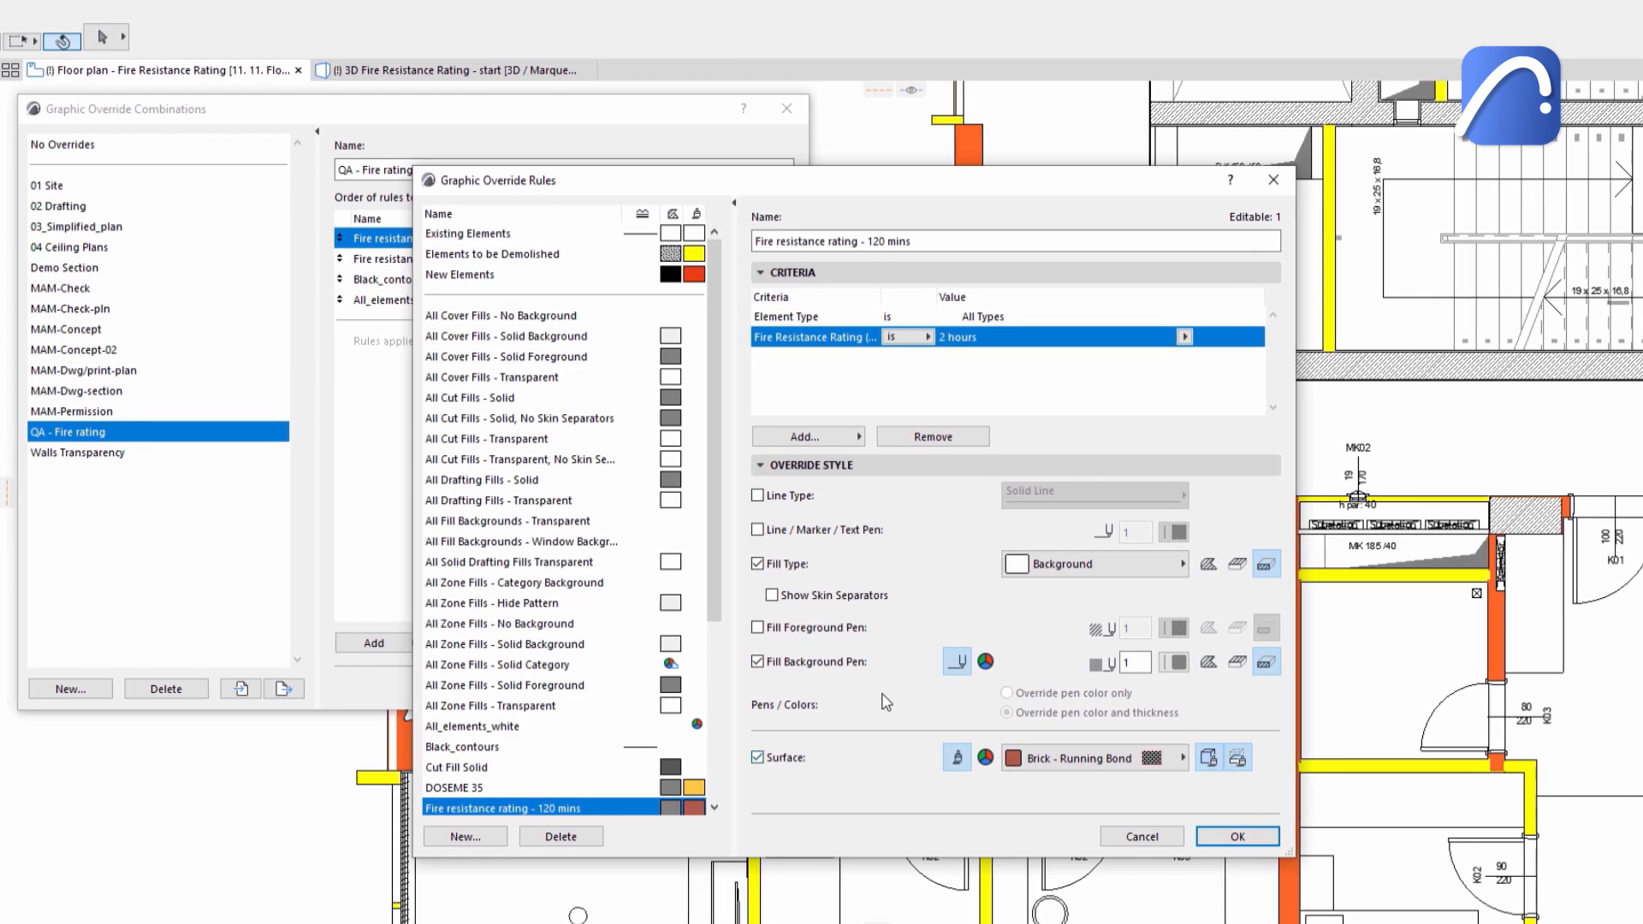
click(986, 661)
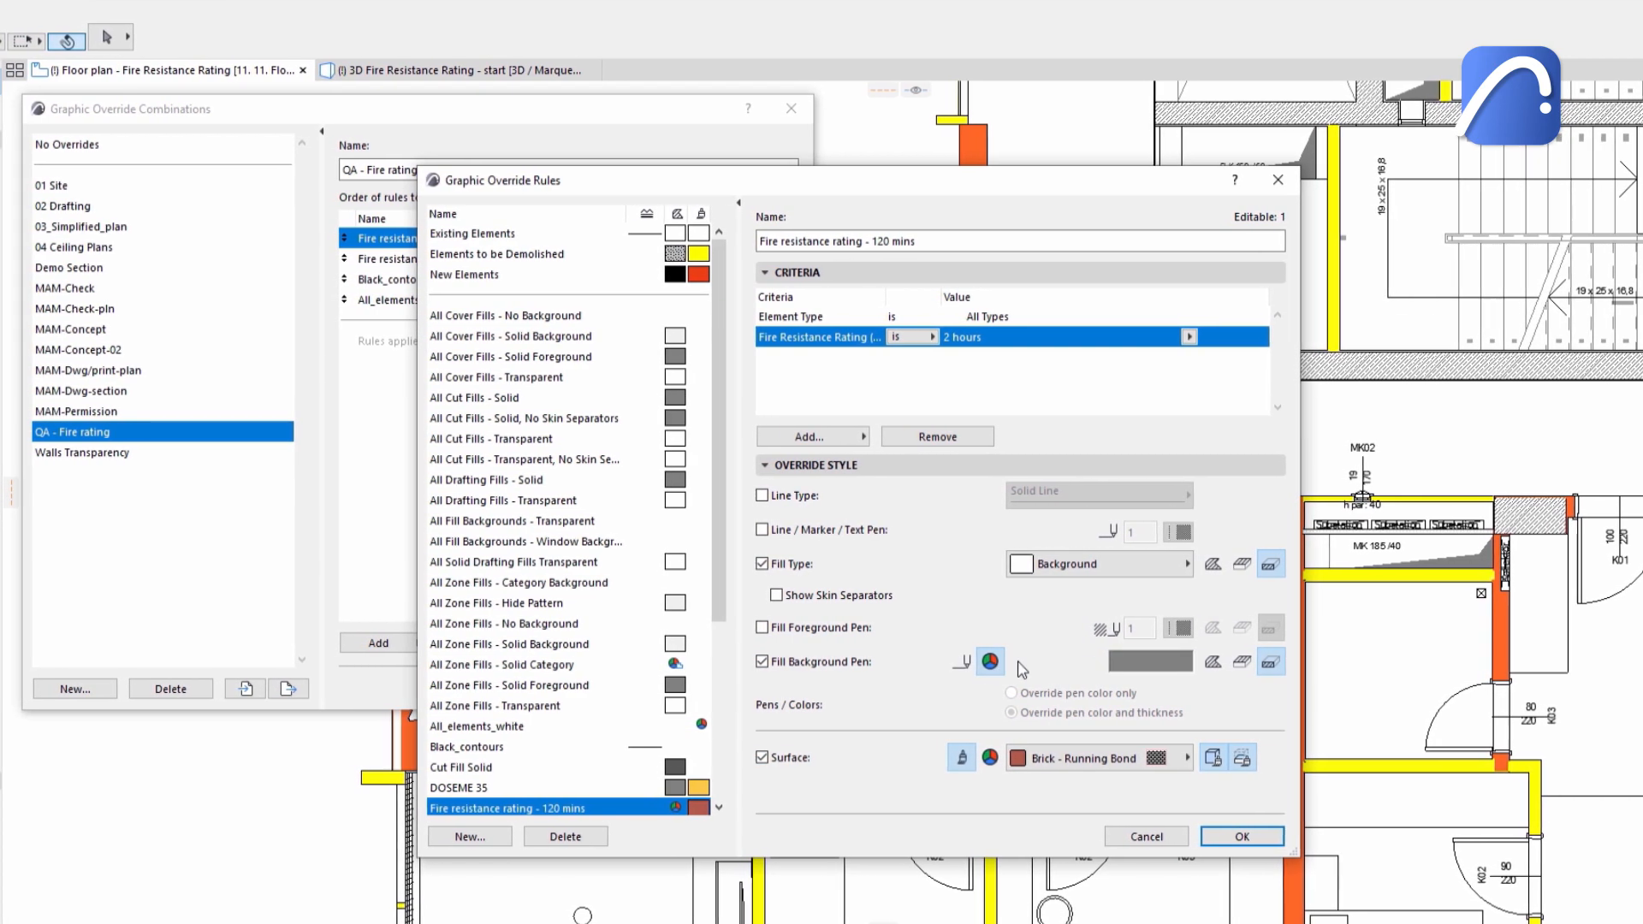
Set the rule's fill background pen and surface colours to red.
click(991, 661)
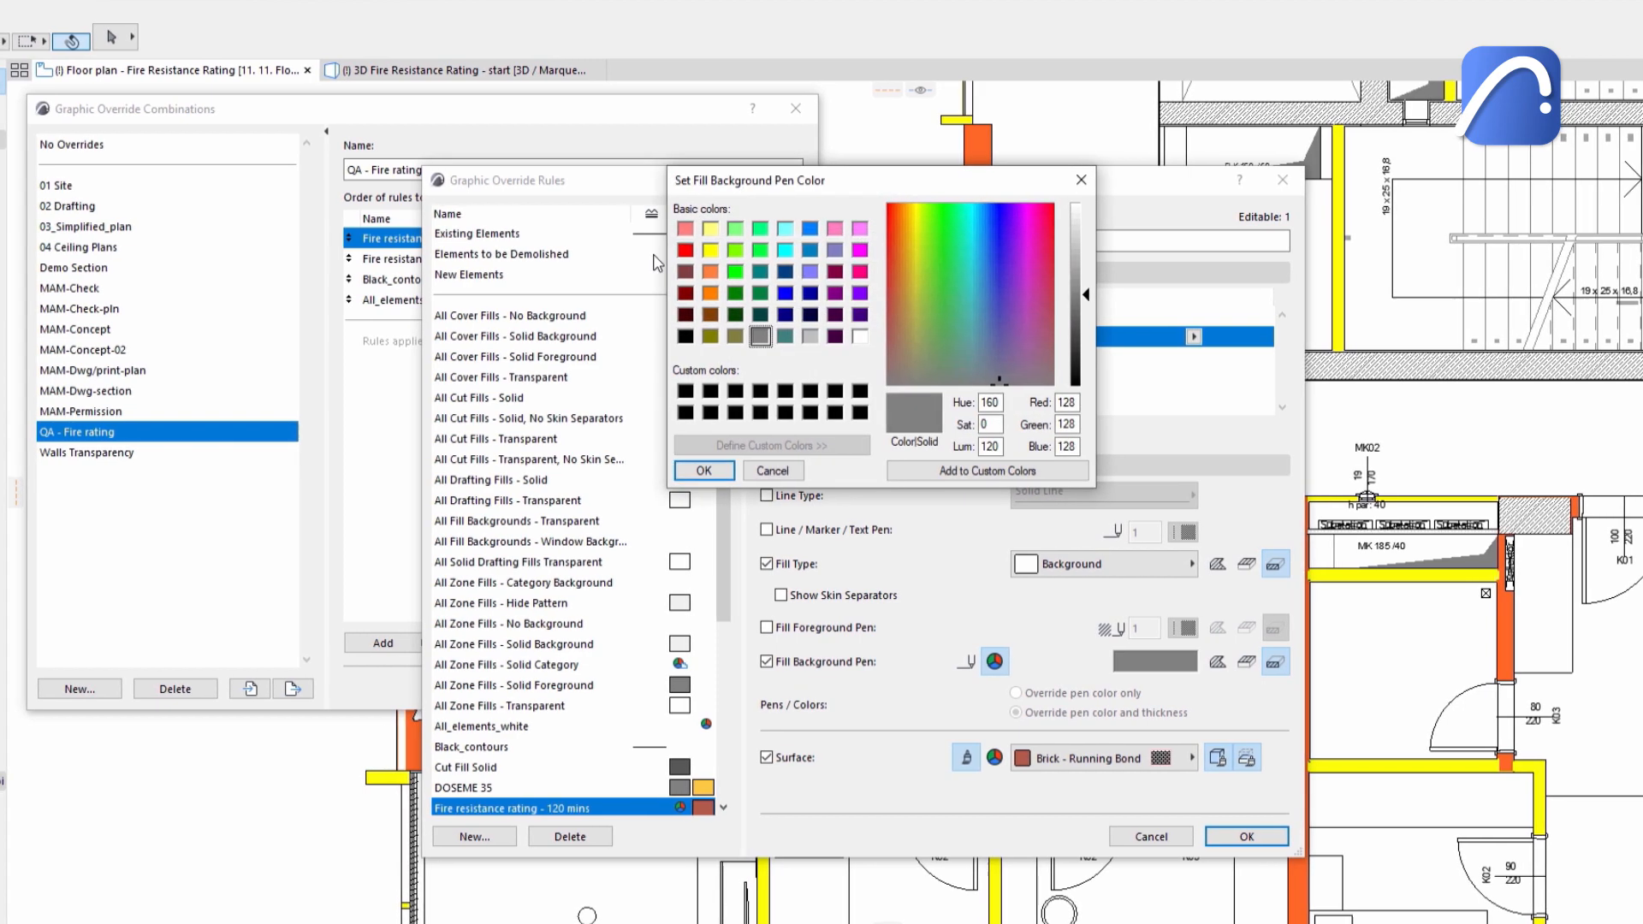
click(704, 469)
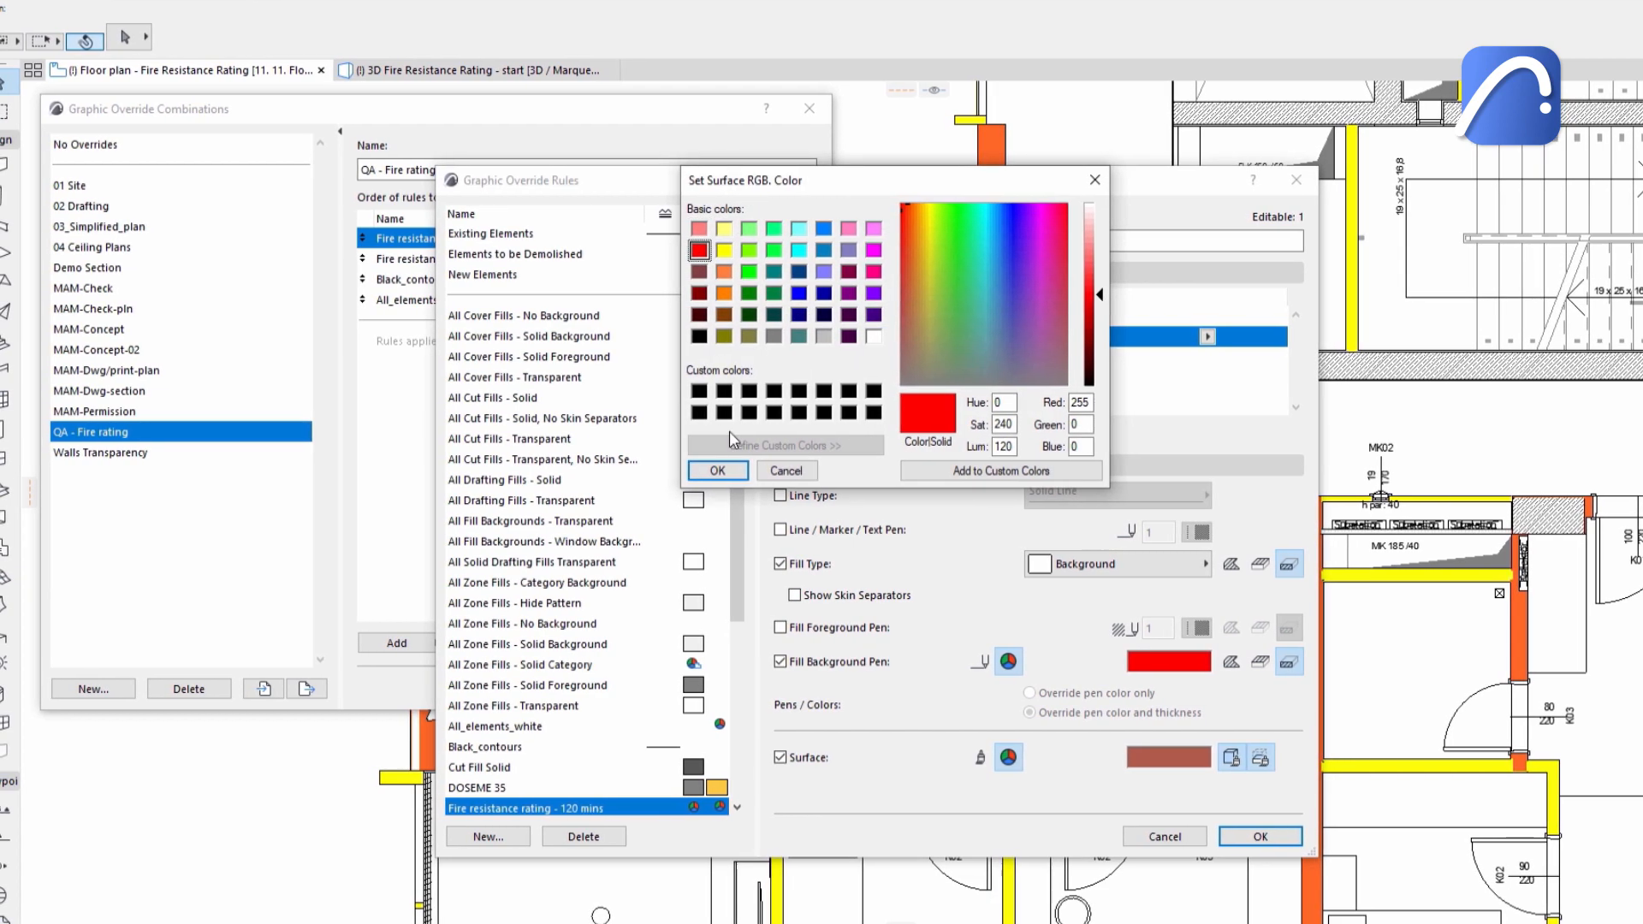
click(717, 469)
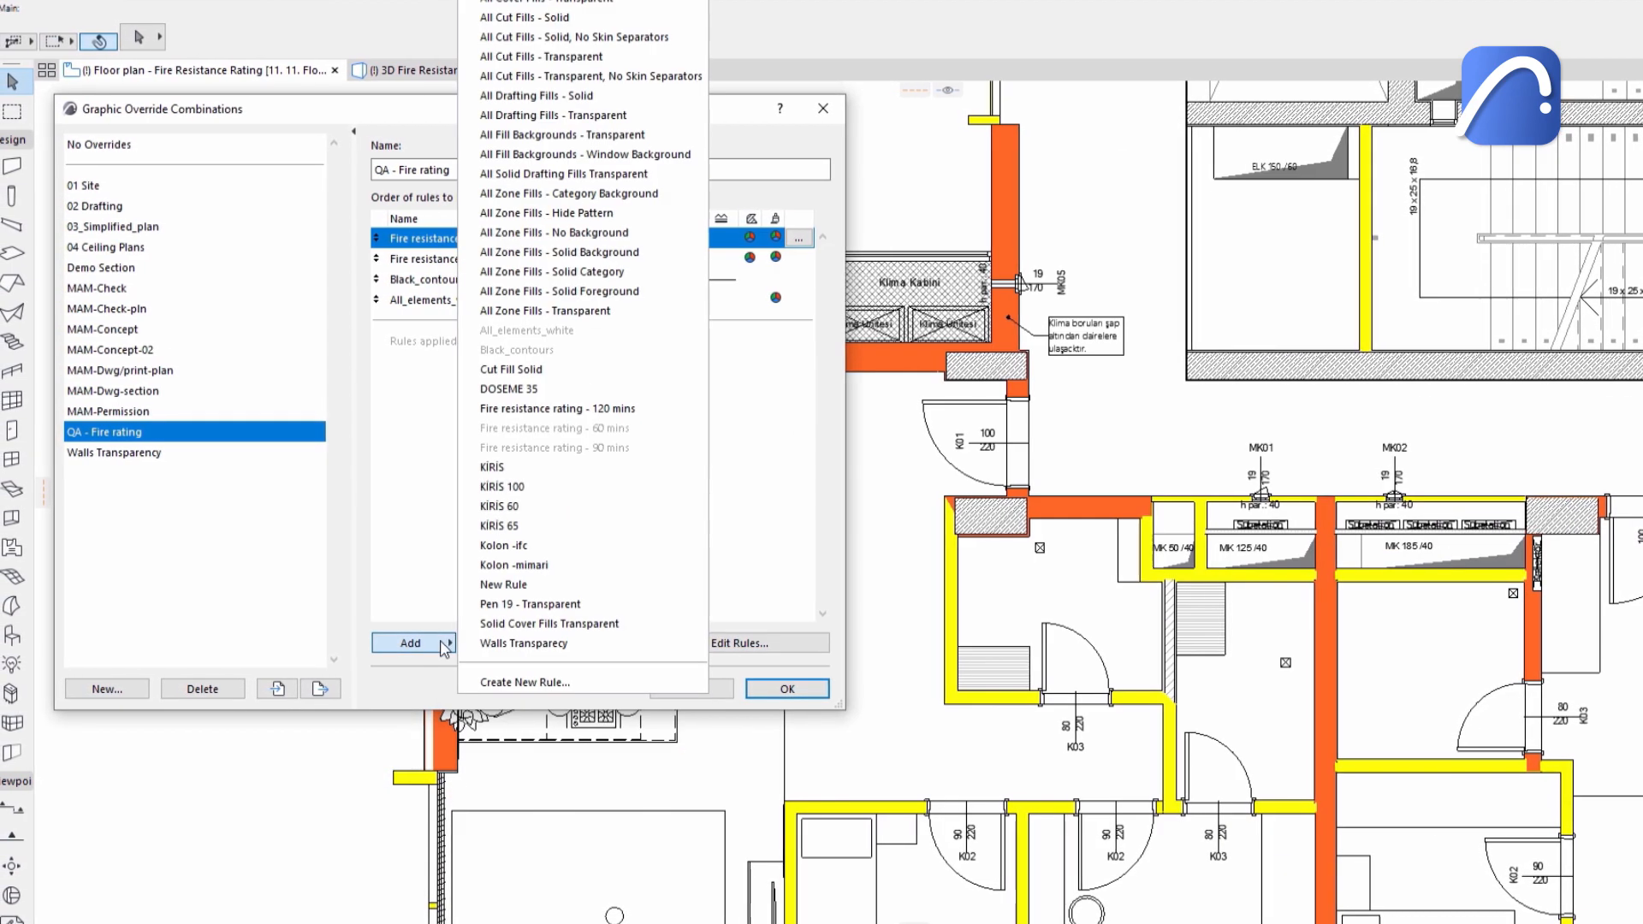
Add the 120 mins rule to the QA - Fire rating combination, apply it, and view in 3D.
click(556, 410)
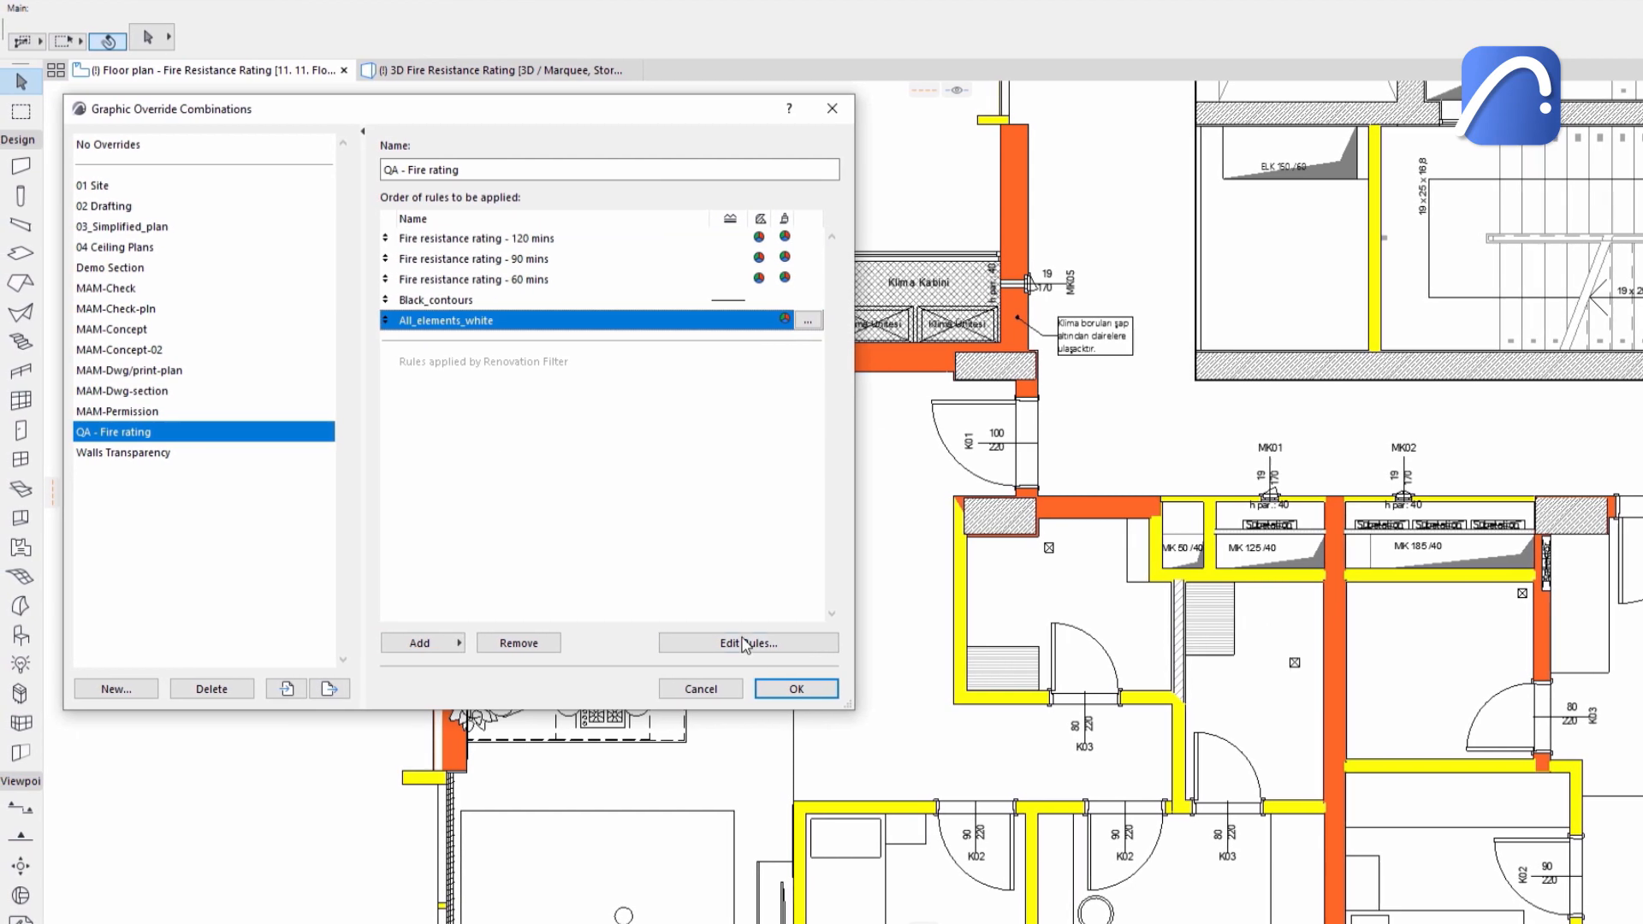
click(796, 688)
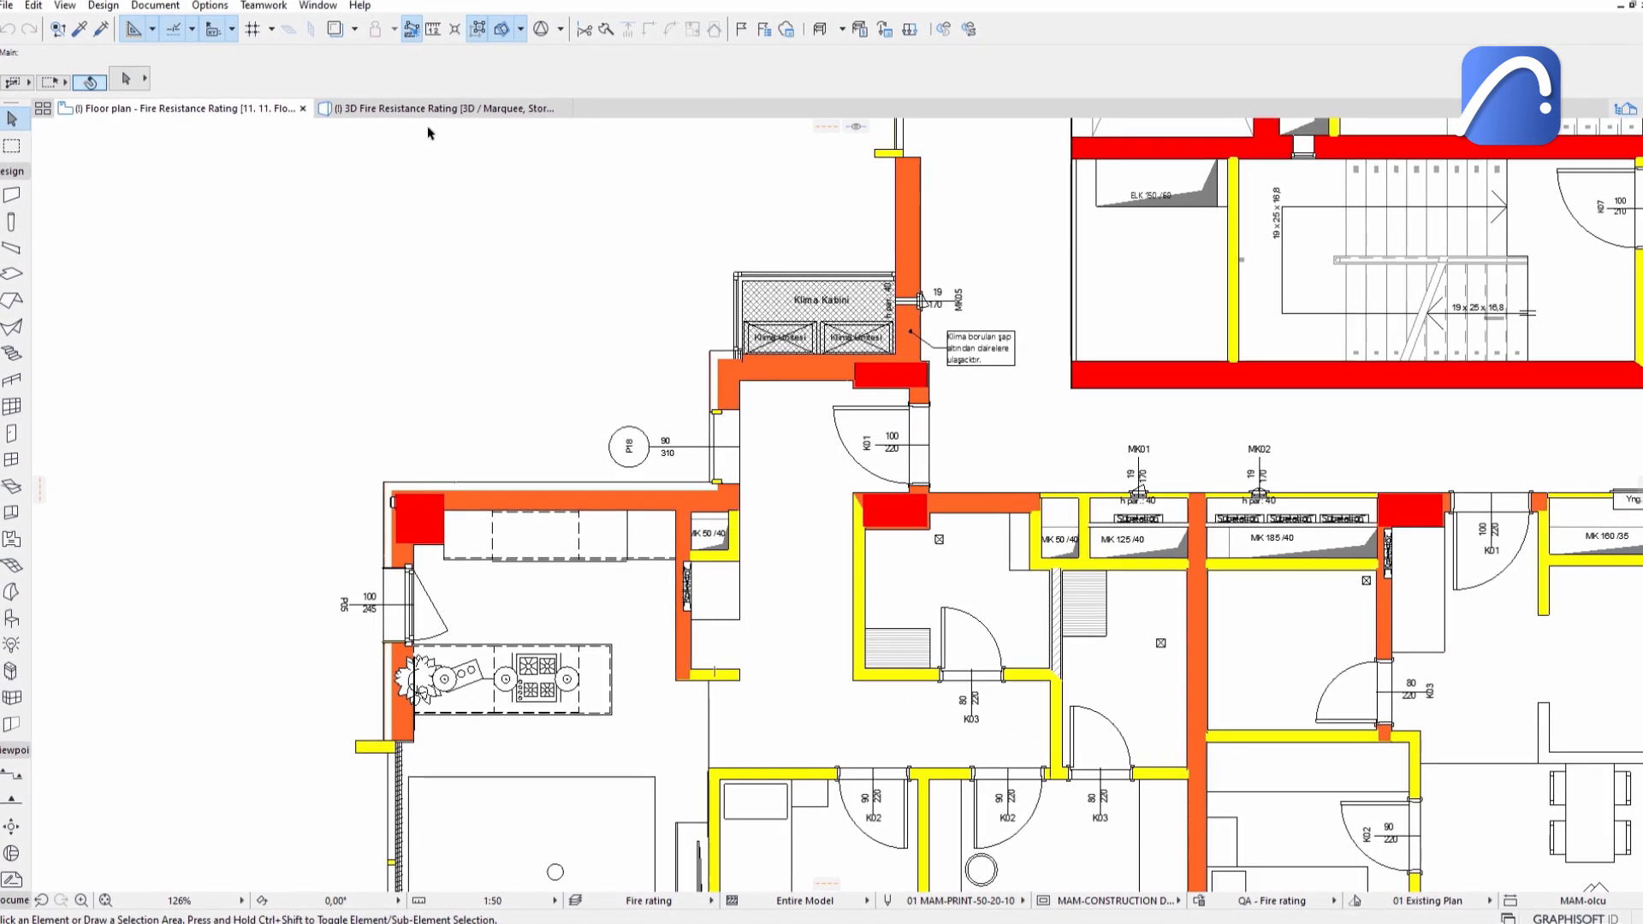
click(429, 108)
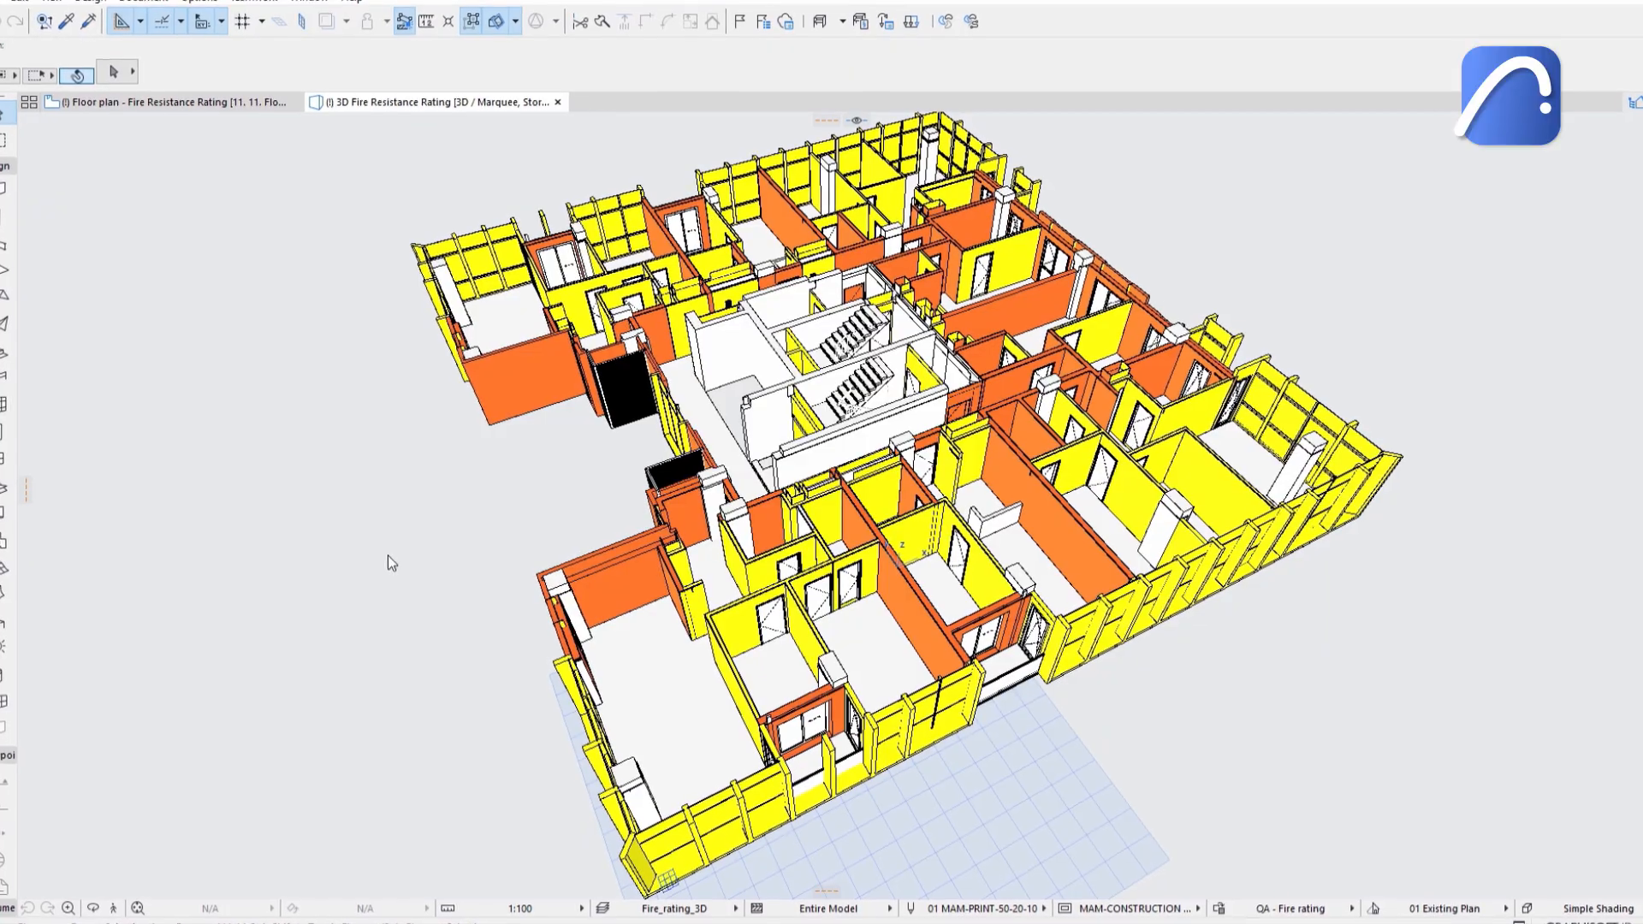